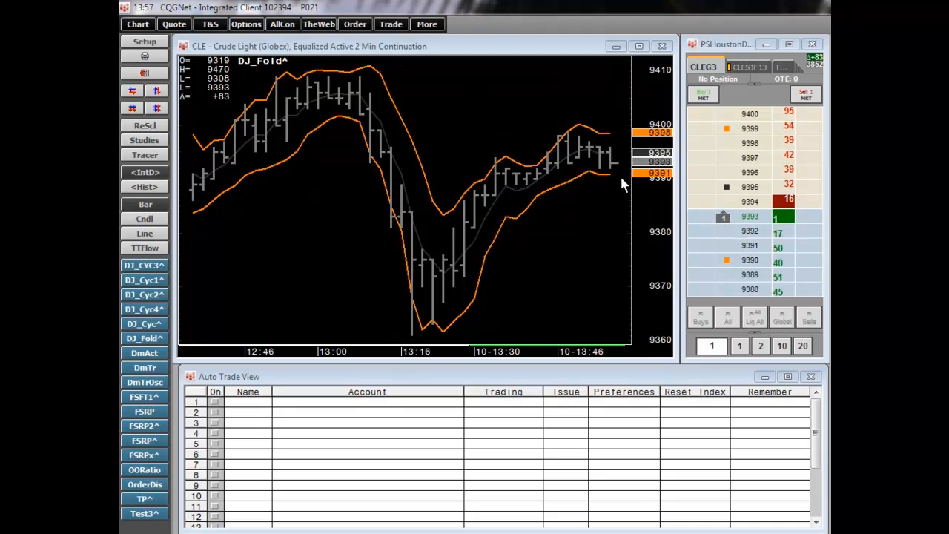
{"action": "mouse_move", "coordinate": [611, 181]}
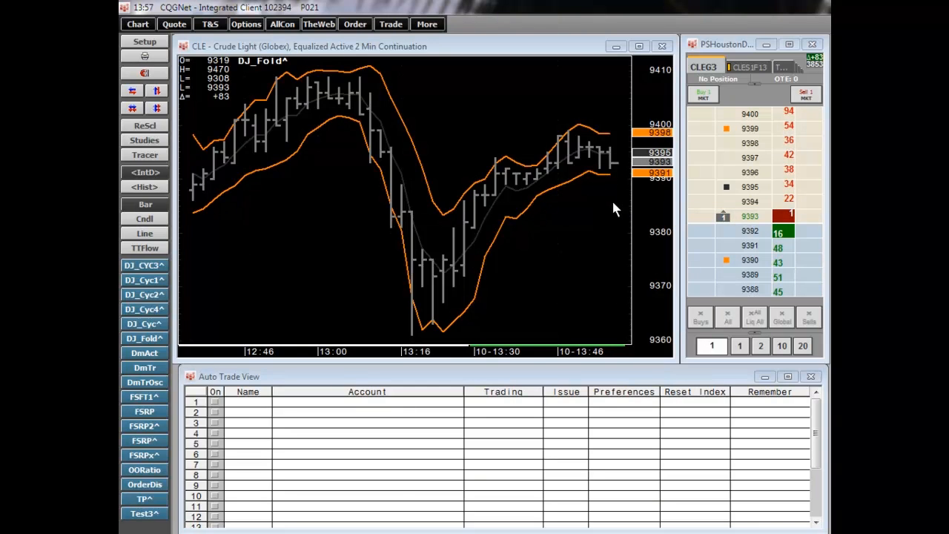
{"action": "mouse_move", "coordinate": [460, 252]}
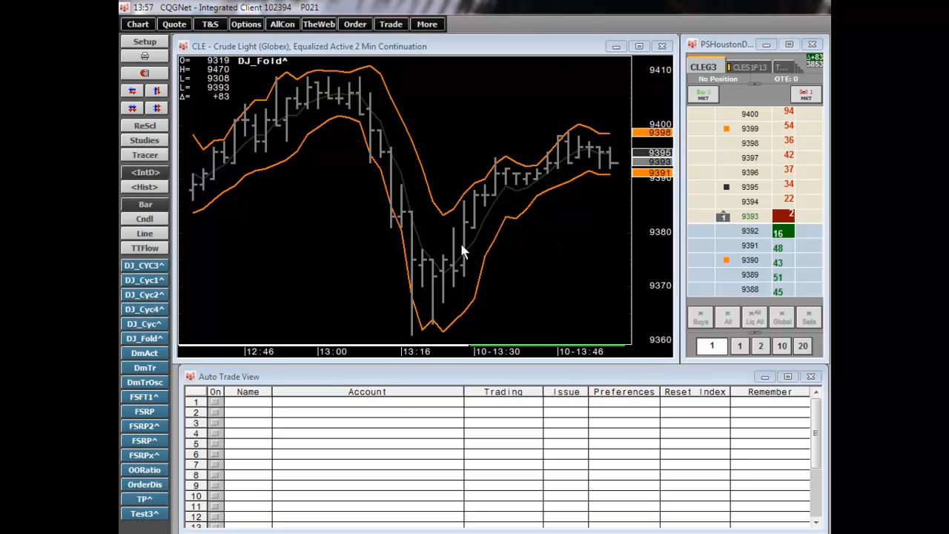
{"action": "mouse_move", "coordinate": [608, 184]}
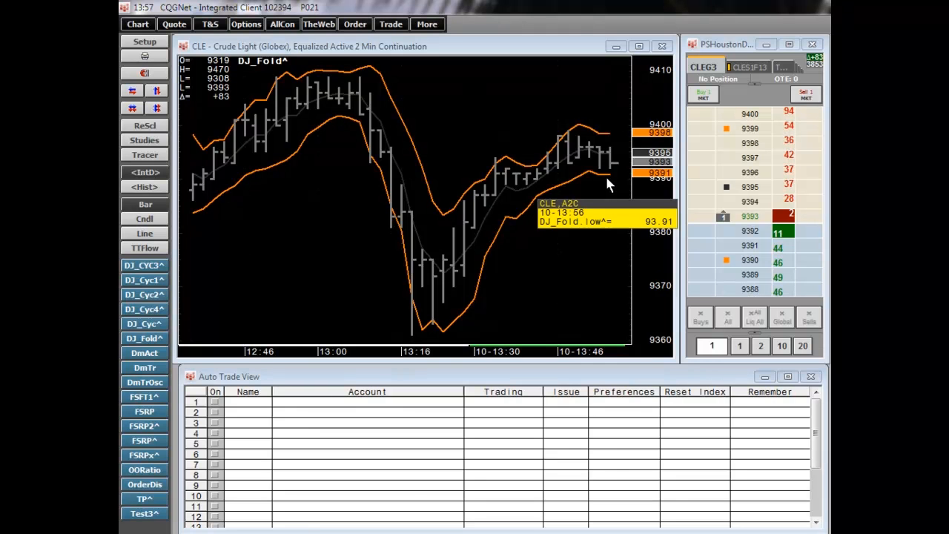
{"action": "mouse_move", "coordinate": [577, 264]}
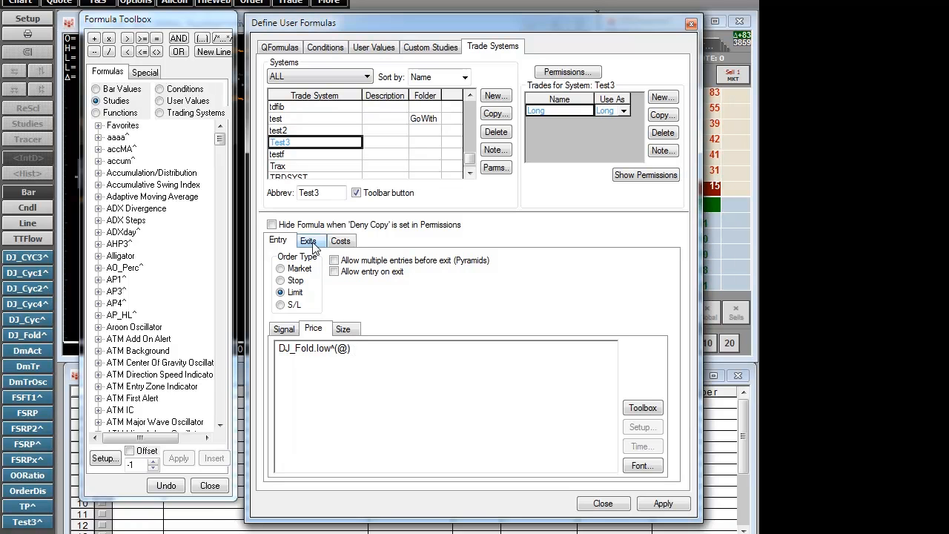
Review the Long trade's limit and $100 stop exits, then add a new trade to Test3
{"action": "left_click", "coordinate": [308, 241]}
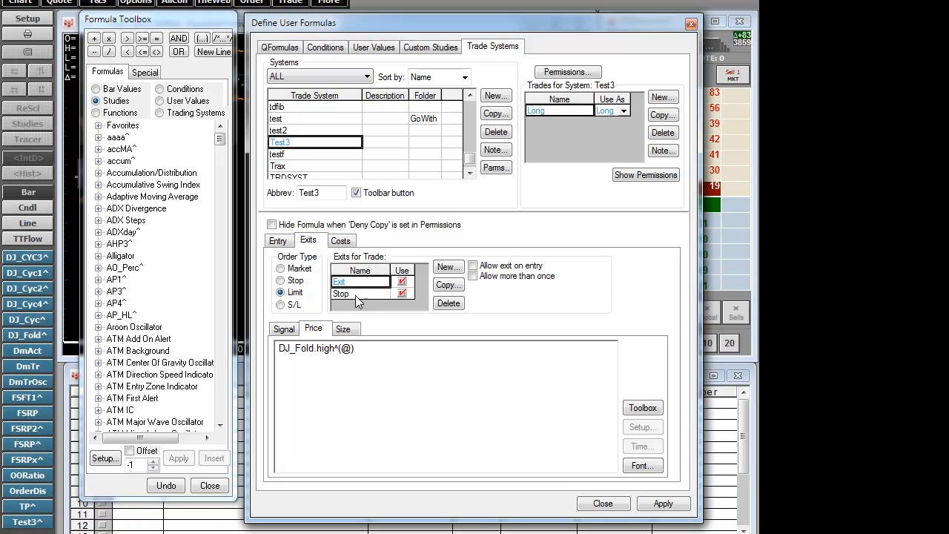
{"action": "left_click", "coordinate": [341, 293]}
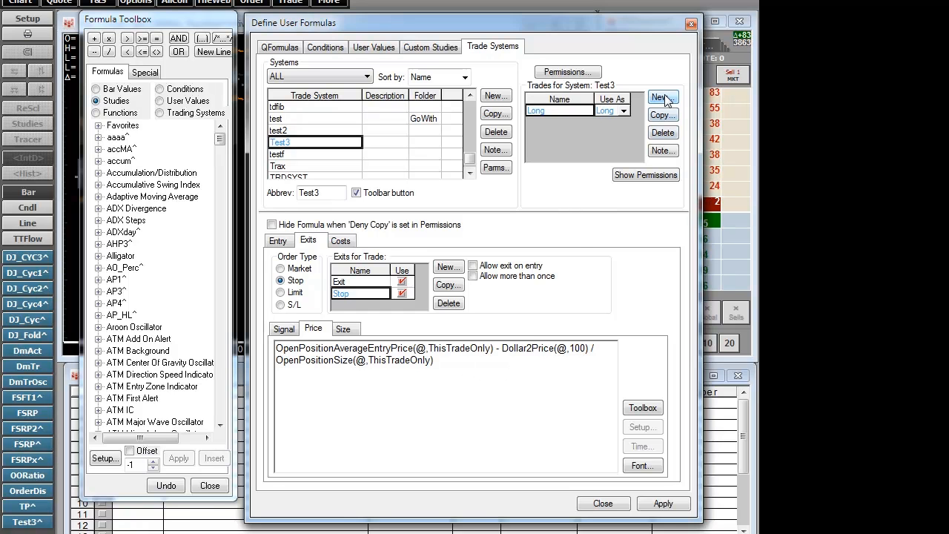
{"action": "left_click", "coordinate": [661, 98]}
{"action": "type", "text": "Short"}
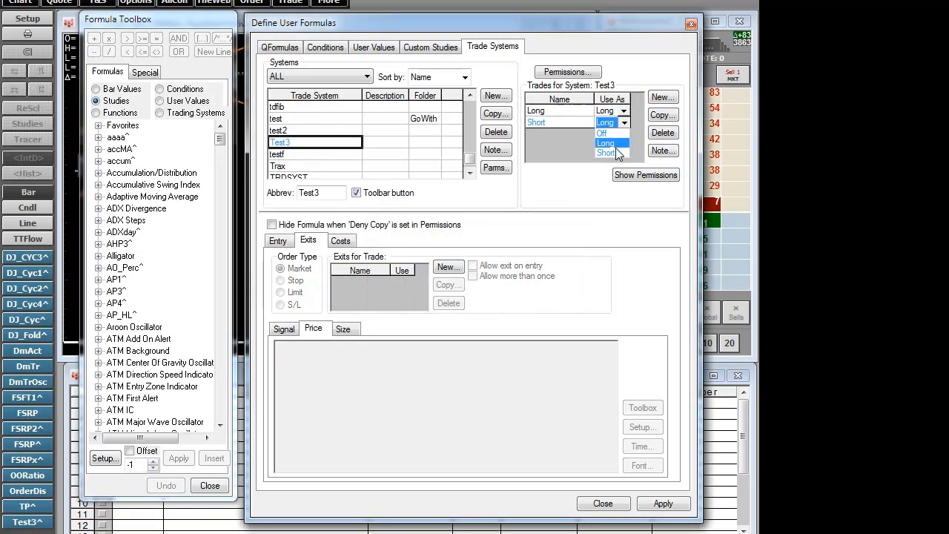
Make the new trade Short entering at DJ_Fold.high^(@) and give it a limit-type exit
{"action": "left_click", "coordinate": [278, 240]}
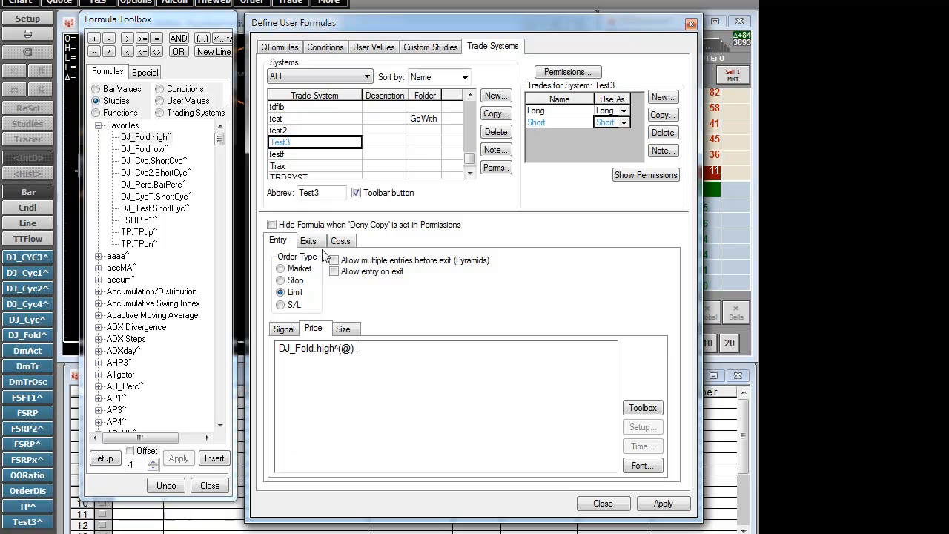
{"action": "left_click", "coordinate": [309, 240]}
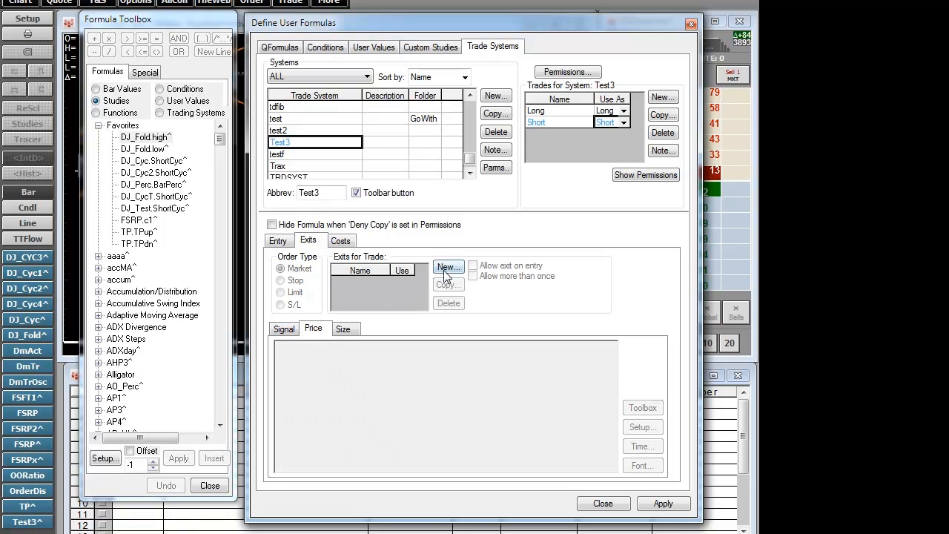
{"action": "left_click", "coordinate": [447, 267]}
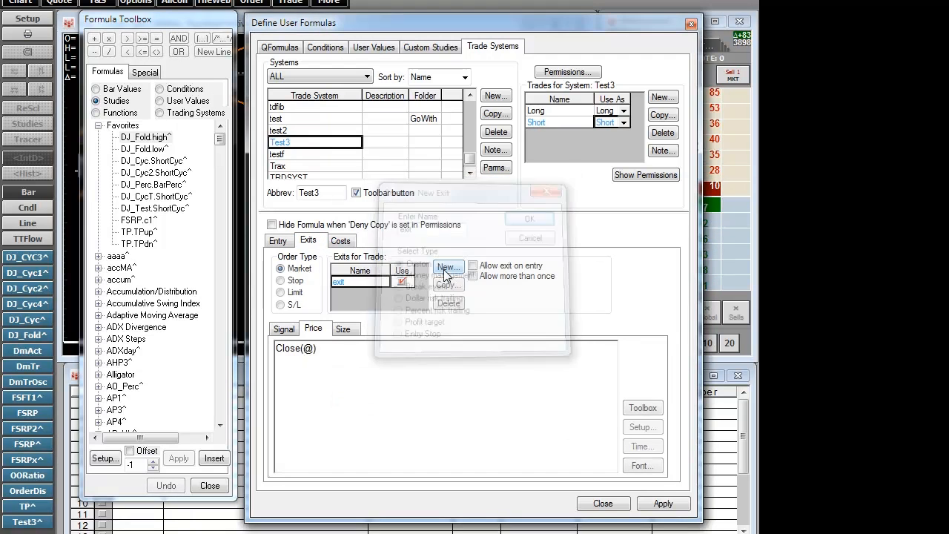
{"action": "left_click", "coordinate": [529, 237]}
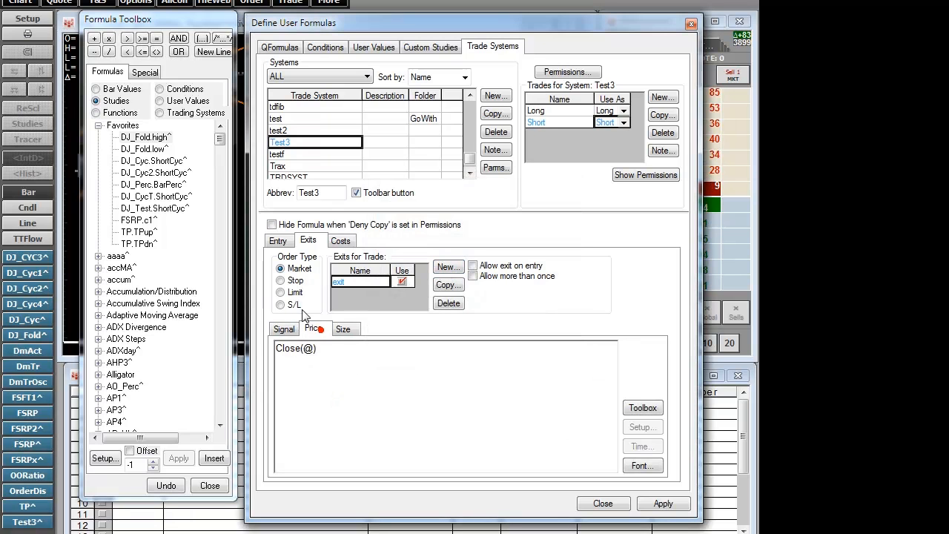
{"action": "left_click", "coordinate": [282, 292]}
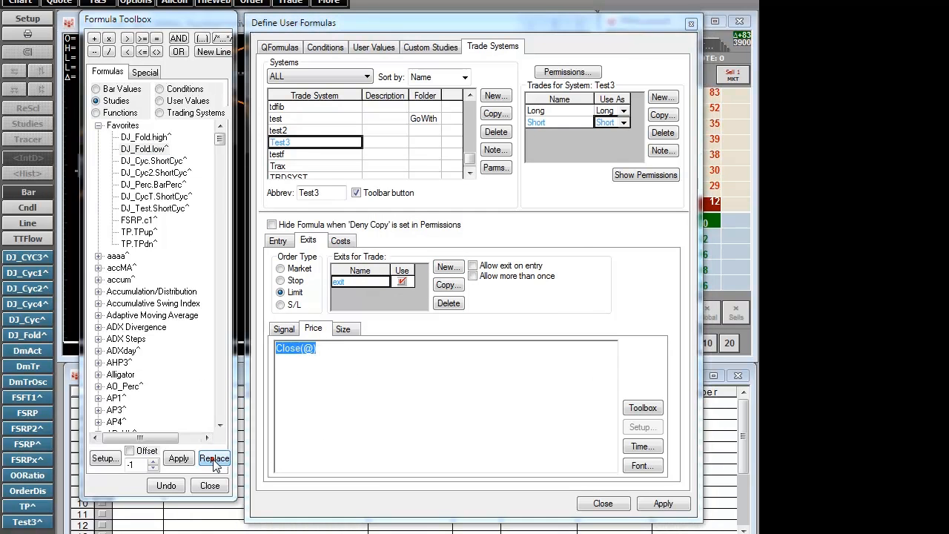
Price the limit exit at DJ_Fold.low^(@), add a $100 money-management exit named Stop, and close the definitions
{"action": "left_click", "coordinate": [448, 267]}
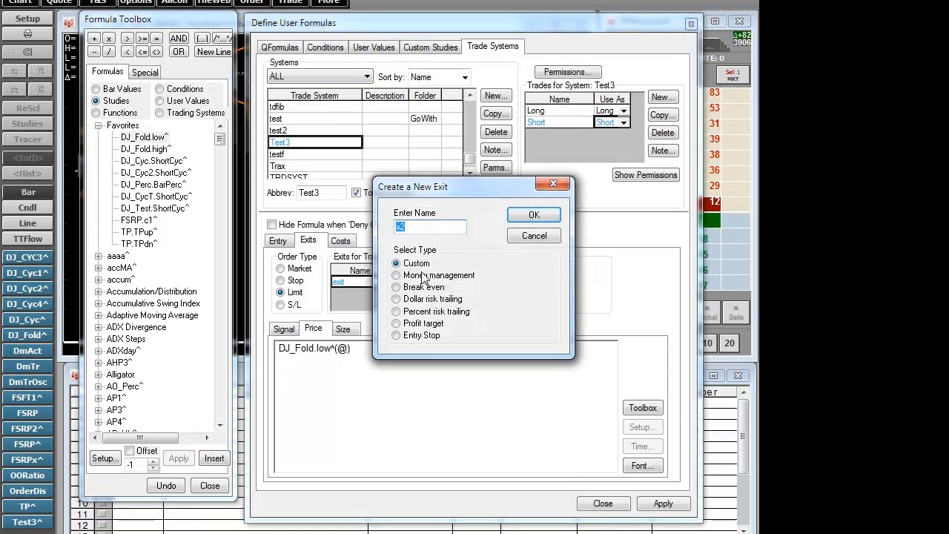
{"action": "left_click", "coordinate": [396, 274]}
{"action": "type", "text": "100"}
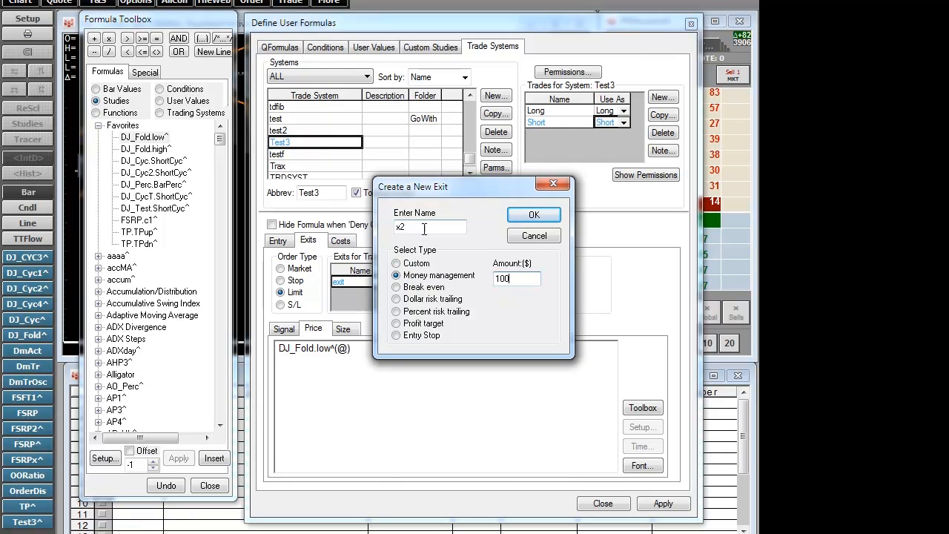
{"action": "type", "text": "Stop"}
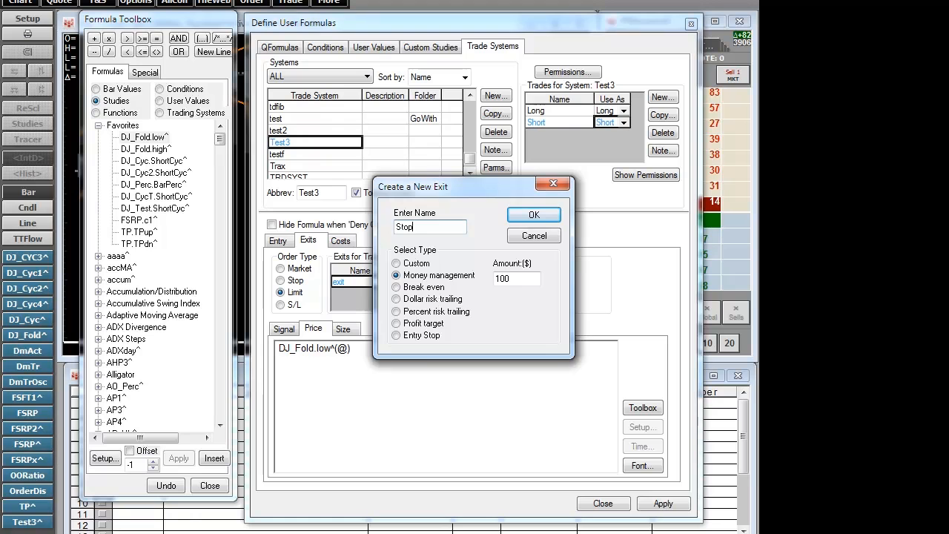
{"action": "left_click", "coordinate": [533, 213]}
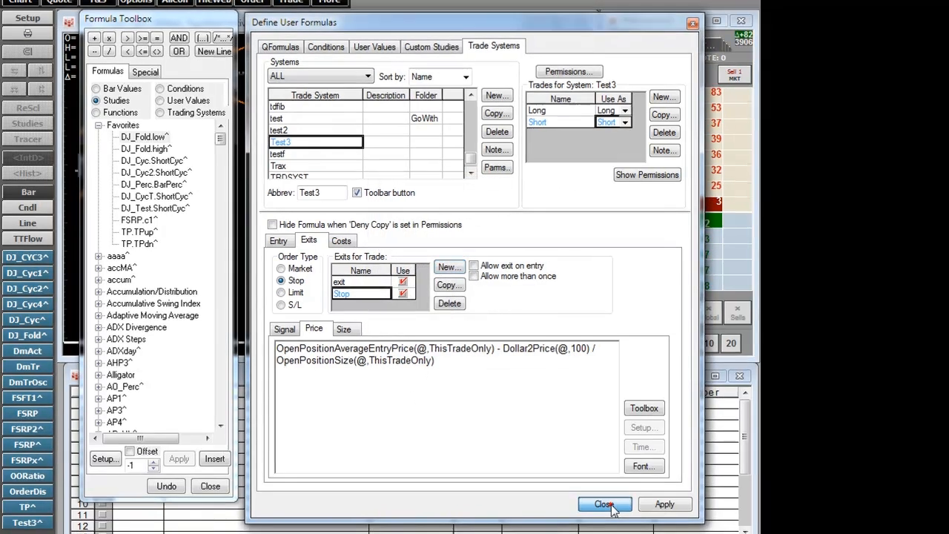
{"action": "left_click", "coordinate": [605, 505]}
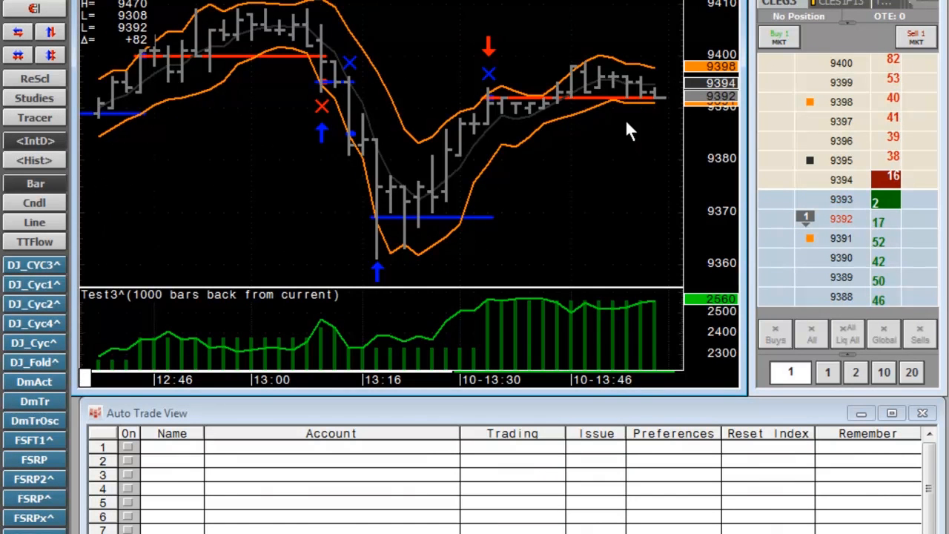
{"action": "mouse_move", "coordinate": [643, 207]}
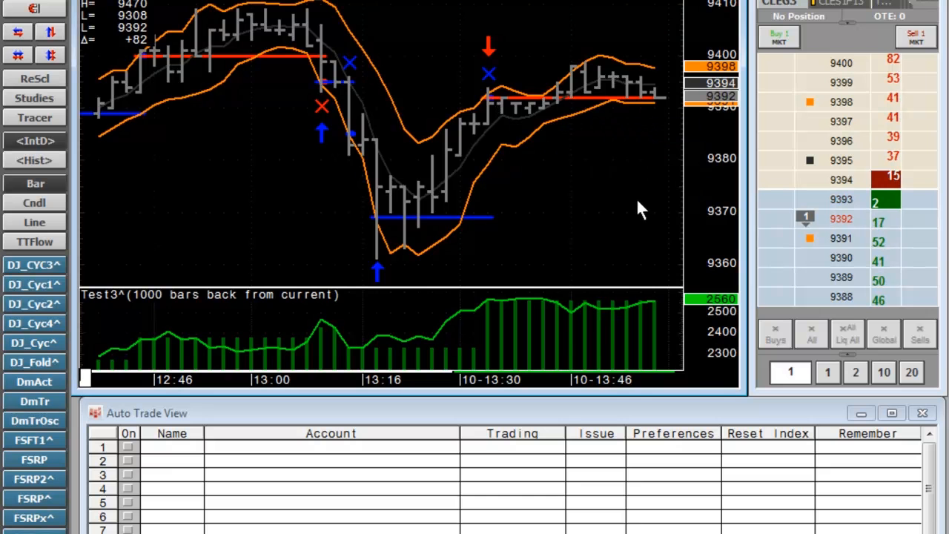
{"action": "mouse_move", "coordinate": [650, 245]}
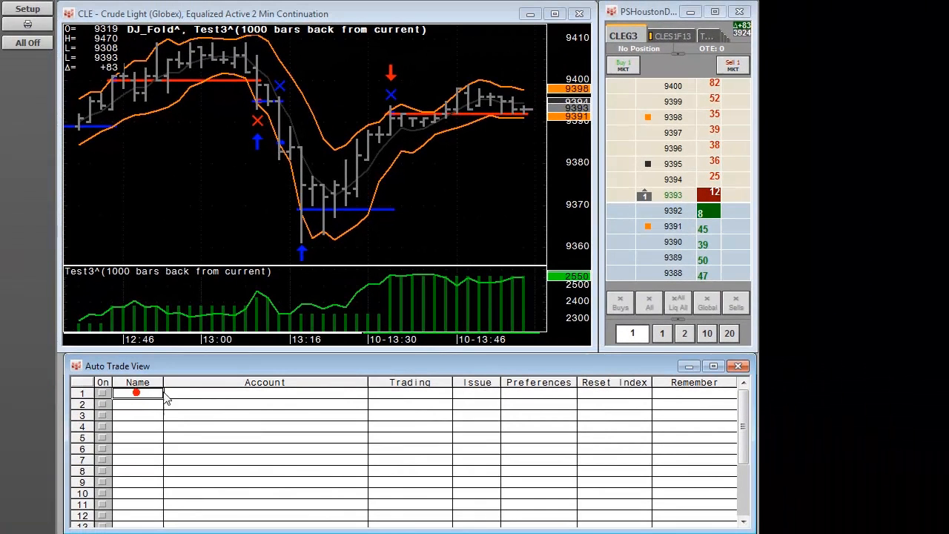
Fill auto-trade row tst3 with the SIM account, Test3 trading system and issue CLE, then go to its preferences
{"action": "type", "text": "tst3"}
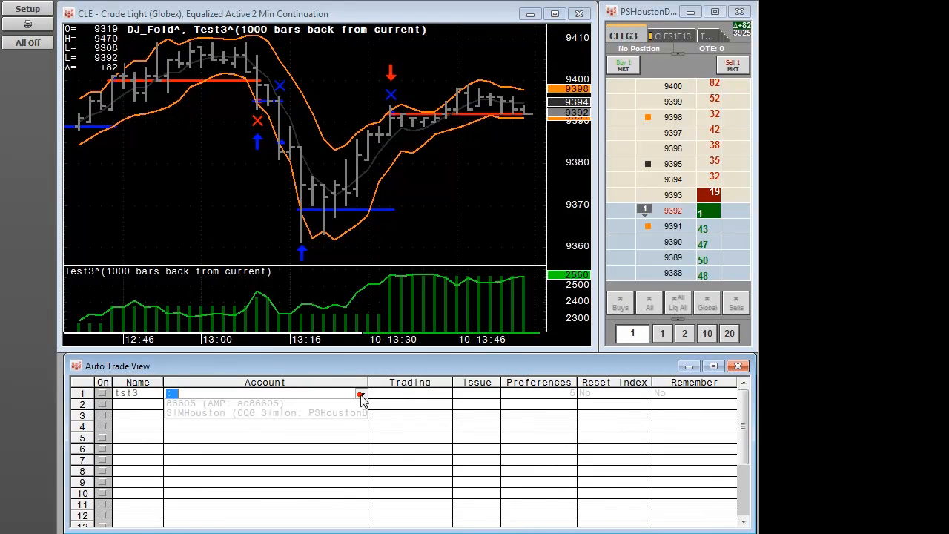
{"action": "left_click", "coordinate": [445, 393]}
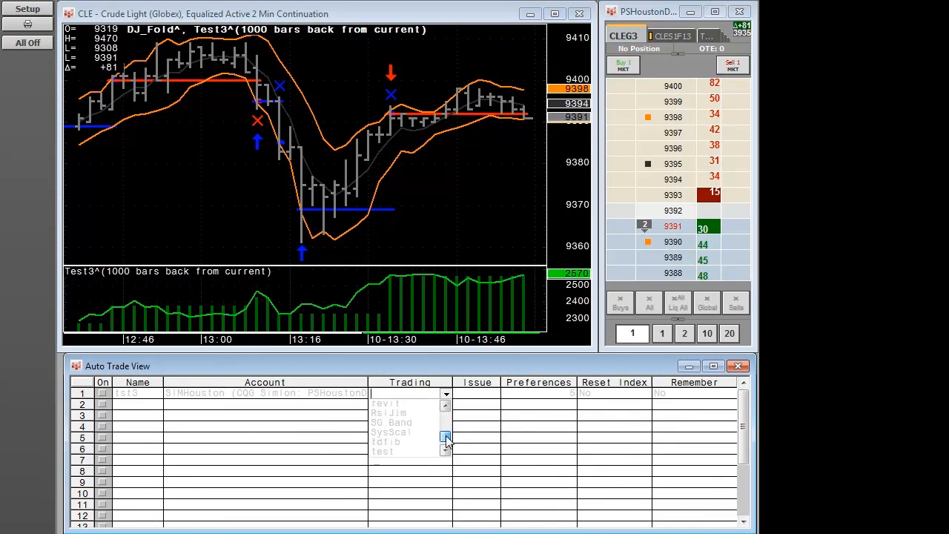
{"action": "left_click", "coordinate": [410, 393]}
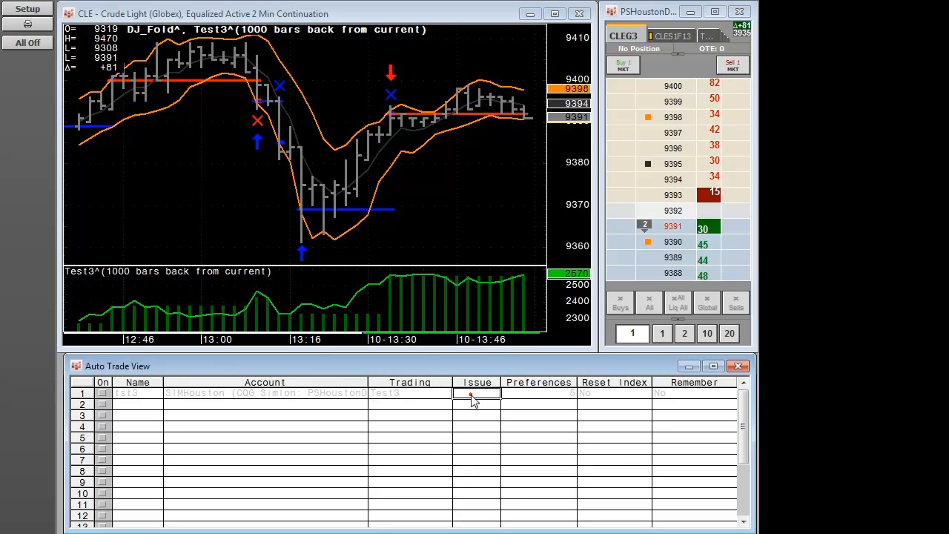
{"action": "type", "text": "CLE"}
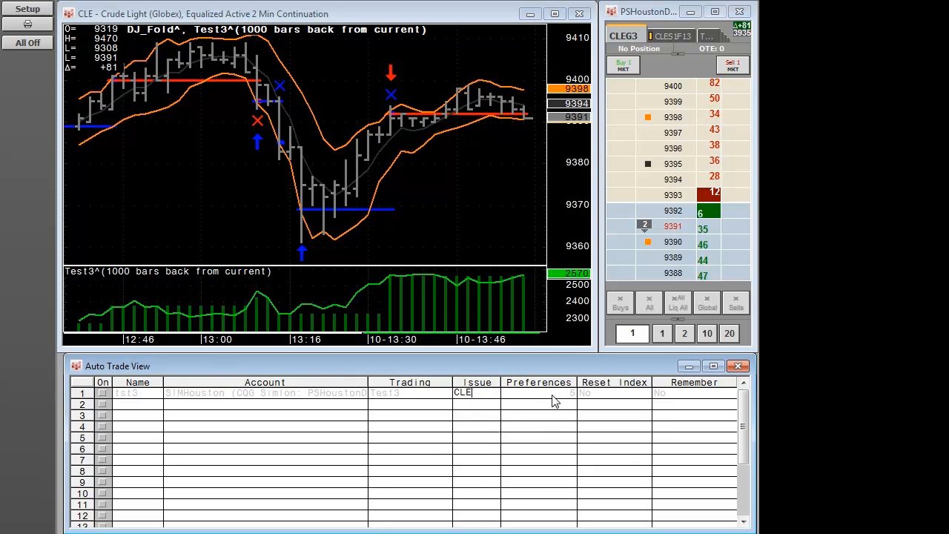
{"action": "left_click", "coordinate": [538, 392]}
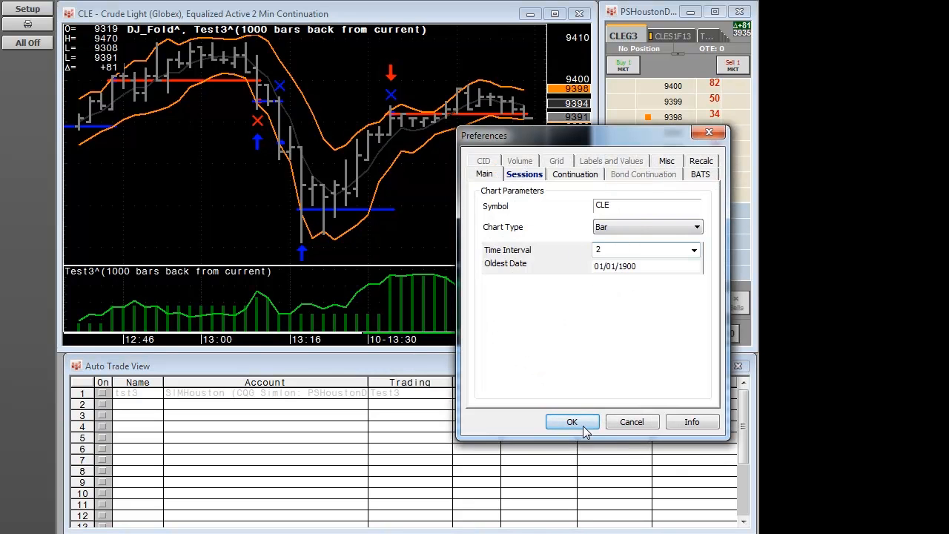
Check the Sessions settings and confirm chart preferences of 2-minute CLE bars for tst3
{"action": "left_click", "coordinate": [525, 173]}
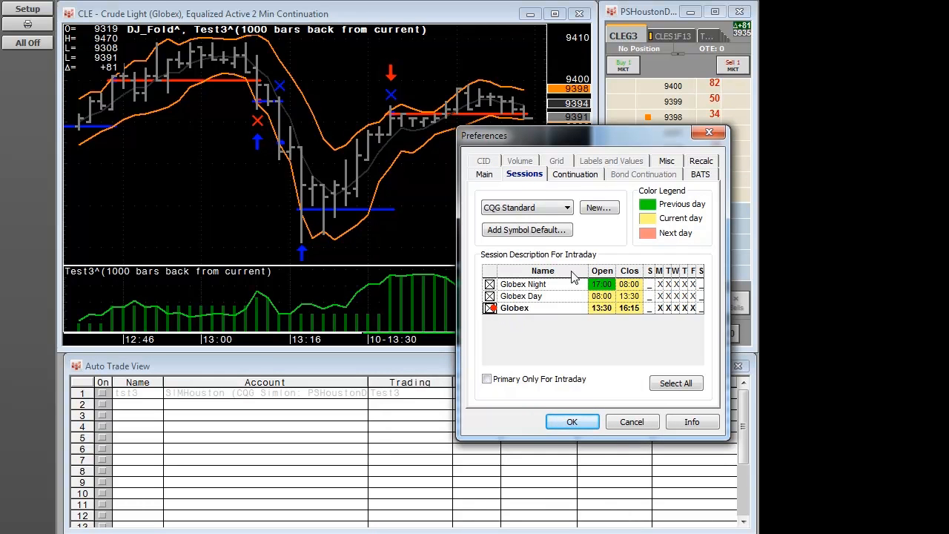
{"action": "left_click", "coordinate": [576, 173]}
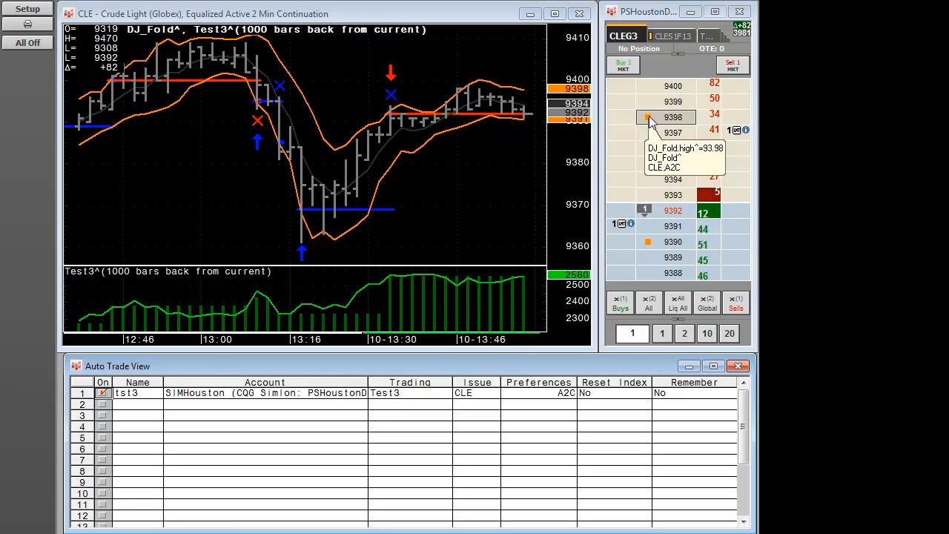
Bring up study-level order actions on the CLE order ladder before switching row tst3 On
{"action": "right_click", "coordinate": [664, 117]}
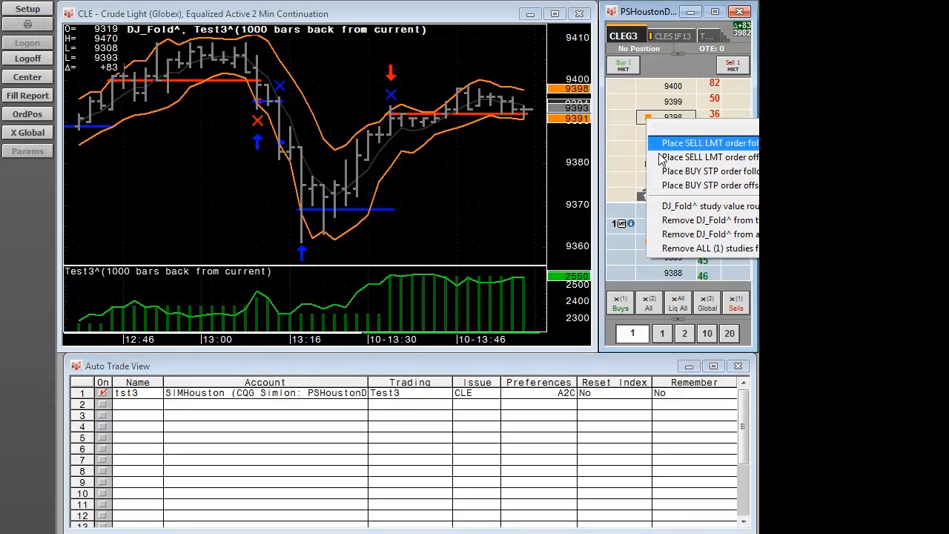
{"action": "mouse_move", "coordinate": [704, 206]}
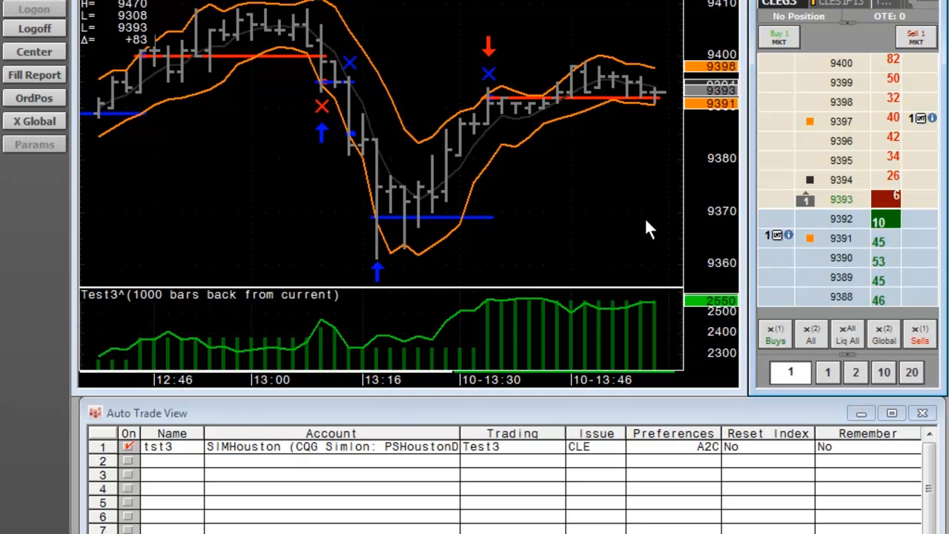
{"action": "mouse_move", "coordinate": [656, 74]}
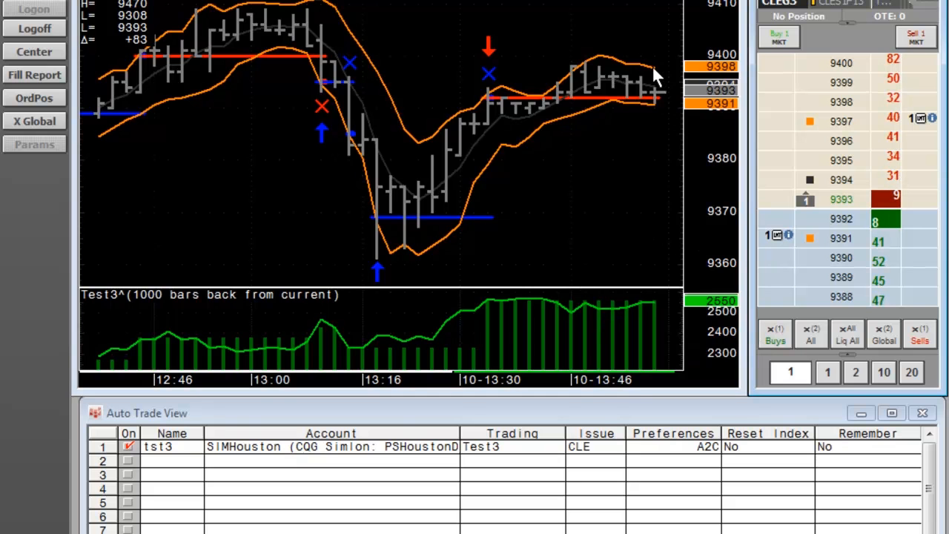